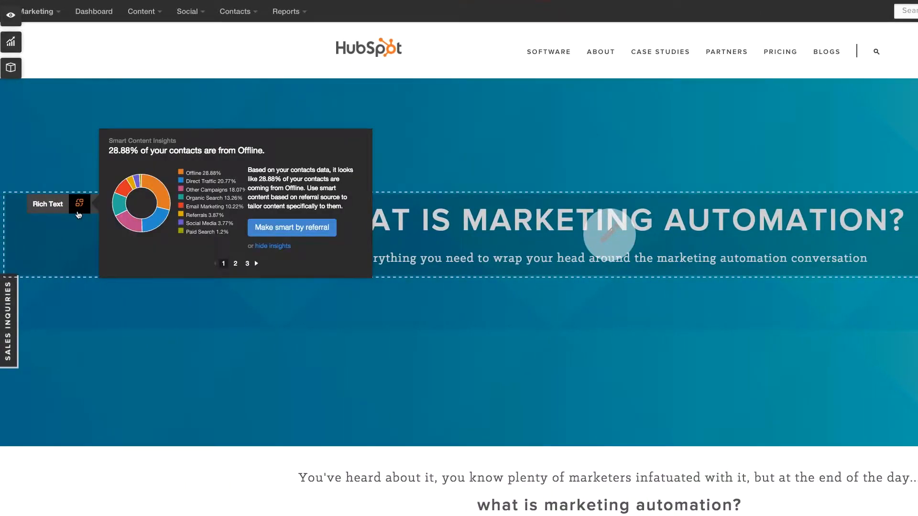
Add a Device Type smart rule for Mobile on the heading reading "Learn more about Marketing Automation!".
{"action": "left_click", "coordinate": [291, 227]}
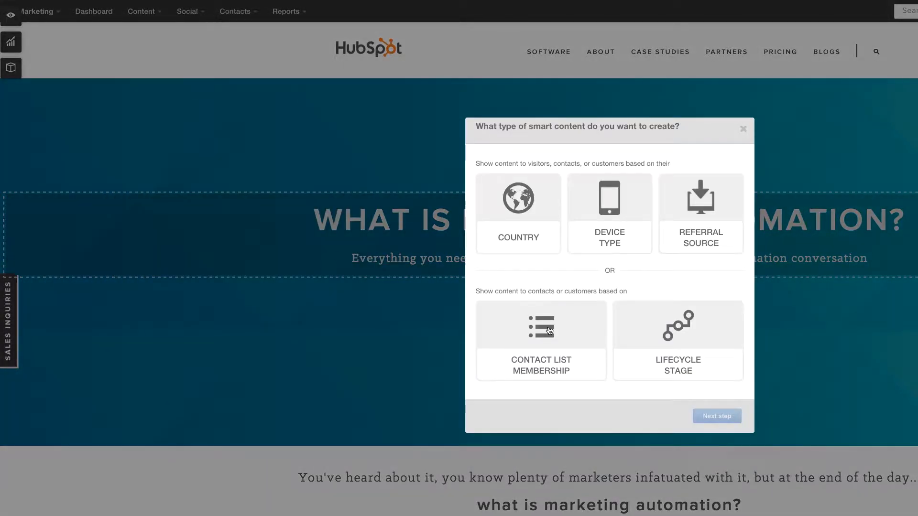
{"action": "left_click", "coordinate": [609, 213]}
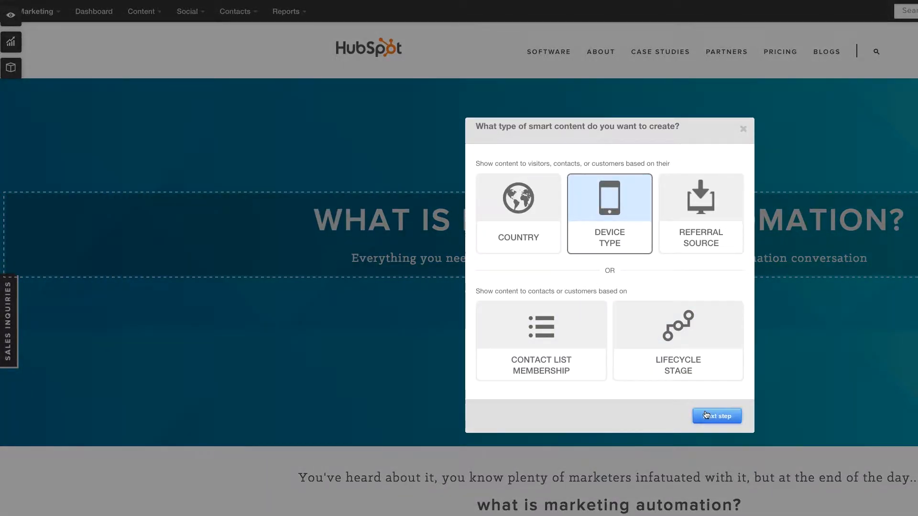
{"action": "left_click", "coordinate": [715, 416]}
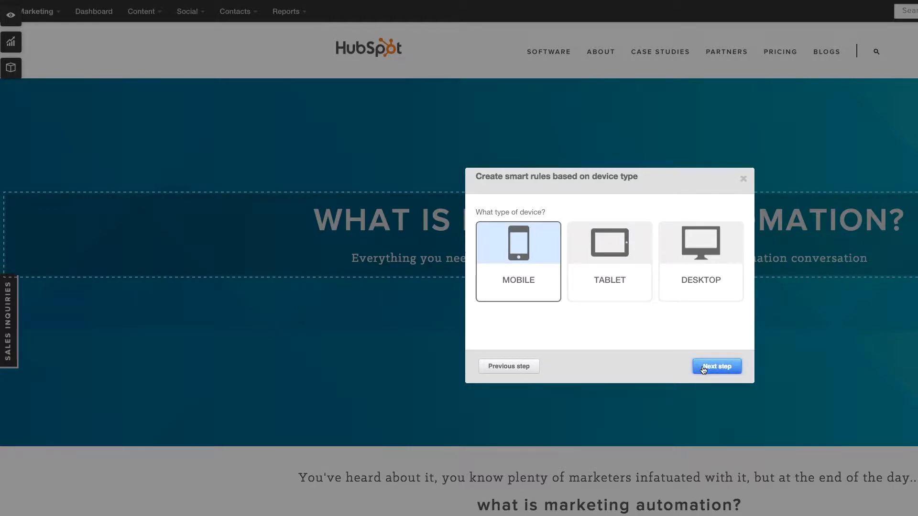
{"action": "left_click", "coordinate": [715, 367]}
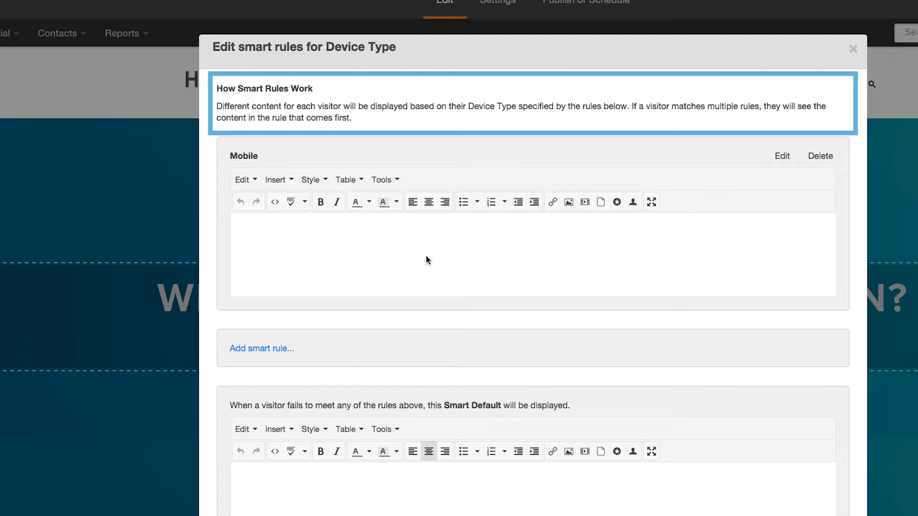
{"action": "type", "text": "Learn more about Marketing Automation!"}
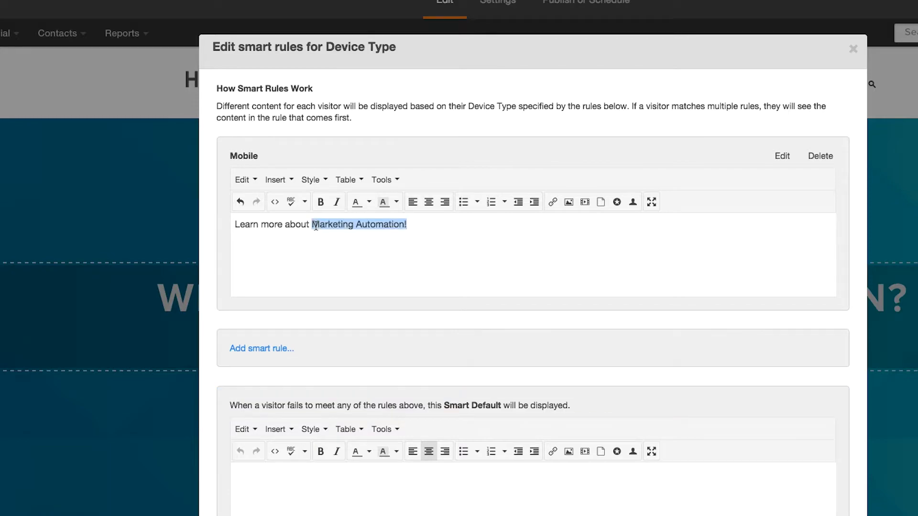
{"action": "left_click", "coordinate": [368, 201]}
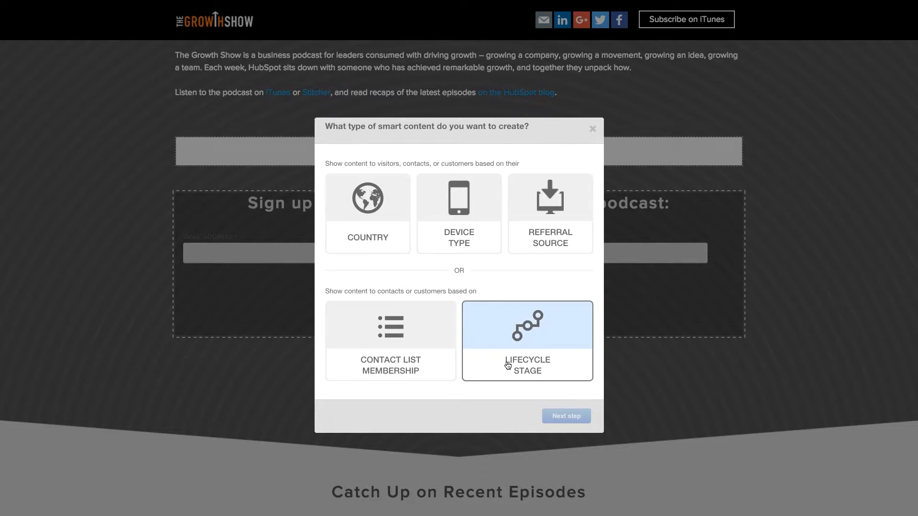
Add a Lifecycle Stage smart rule for Marketing Qualified Lead to the signup form and save it.
{"action": "left_click", "coordinate": [565, 416]}
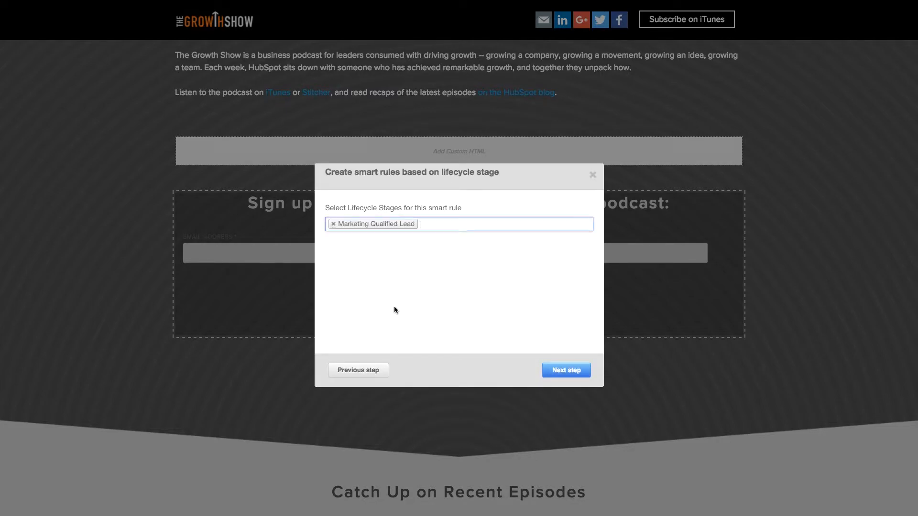
{"action": "left_click", "coordinate": [564, 370]}
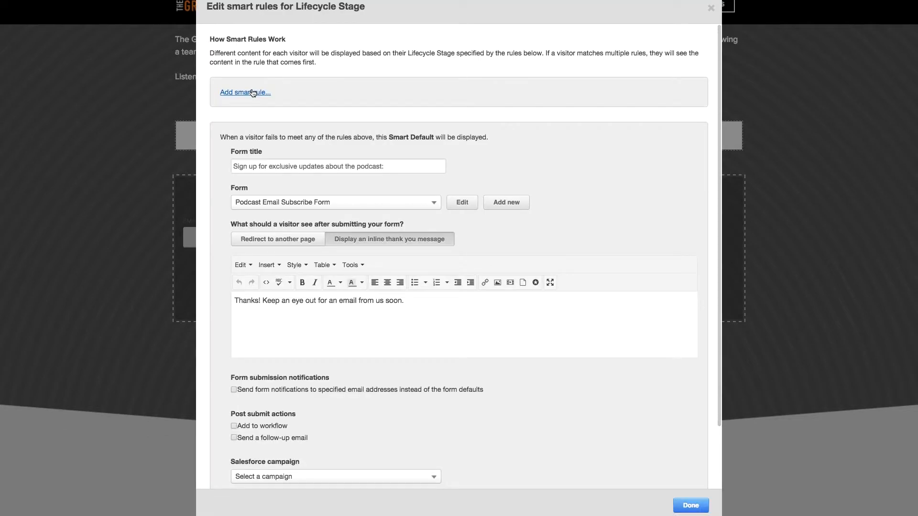
{"action": "left_click", "coordinate": [245, 92]}
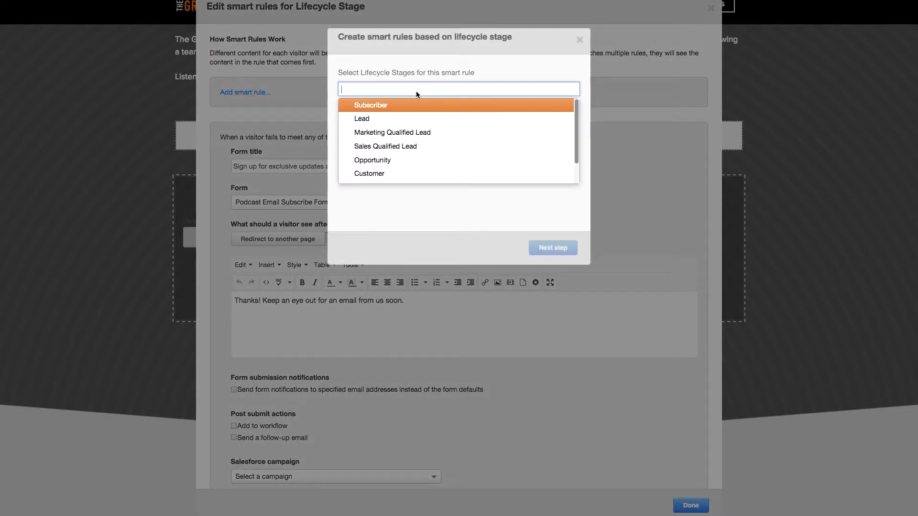
{"action": "left_click", "coordinate": [392, 132]}
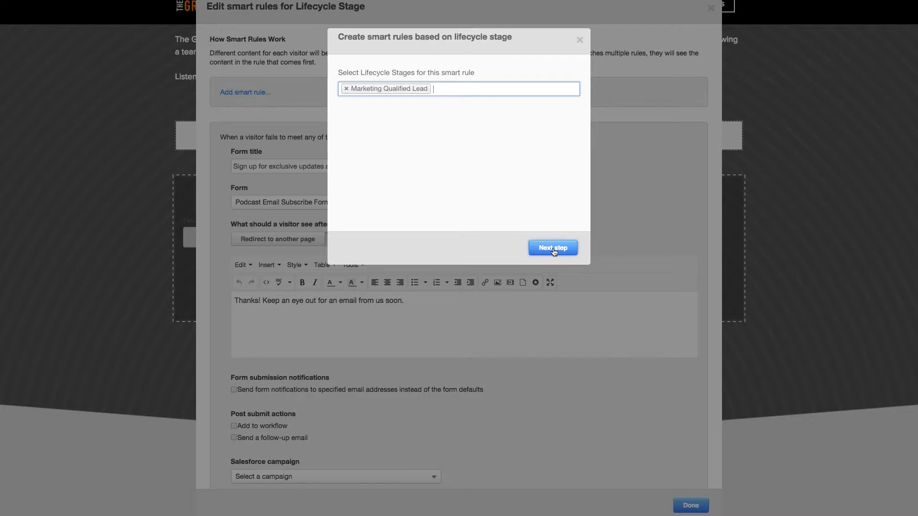
{"action": "left_click", "coordinate": [551, 247]}
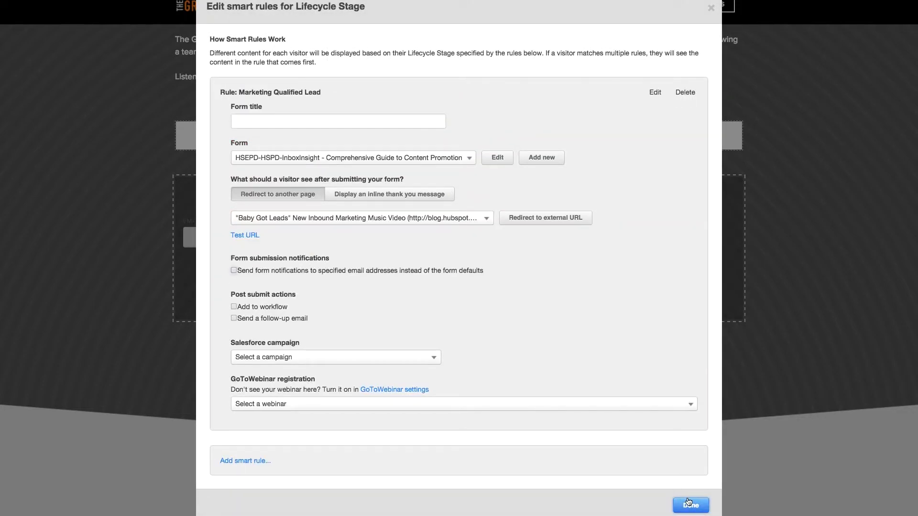
{"action": "left_click", "coordinate": [689, 505]}
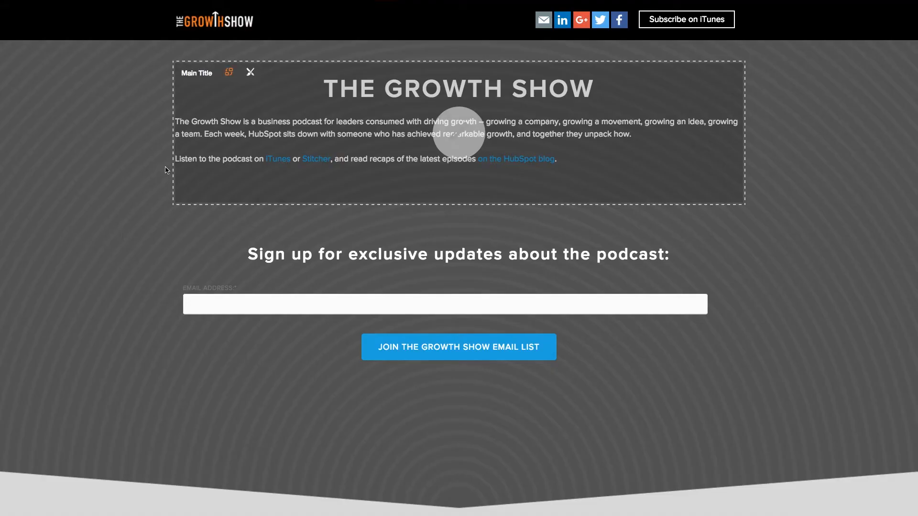
Create a Referral Source smart rule on the main title for visitors from nytimes.com.
{"action": "left_click", "coordinate": [229, 72]}
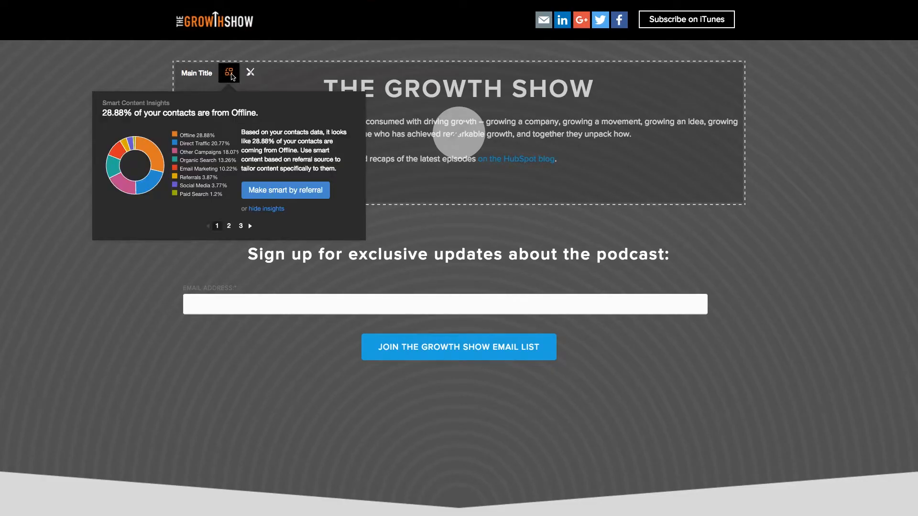
{"action": "left_click", "coordinate": [229, 73]}
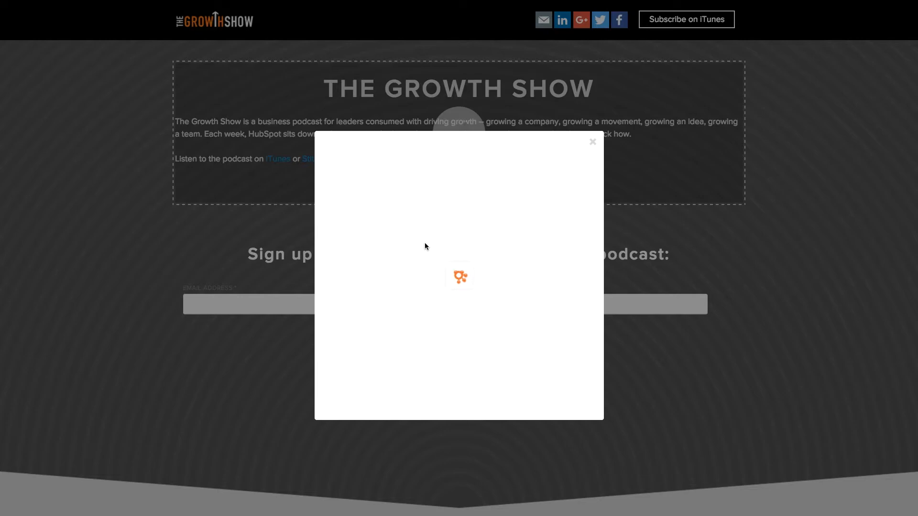
{"action": "left_click", "coordinate": [548, 213]}
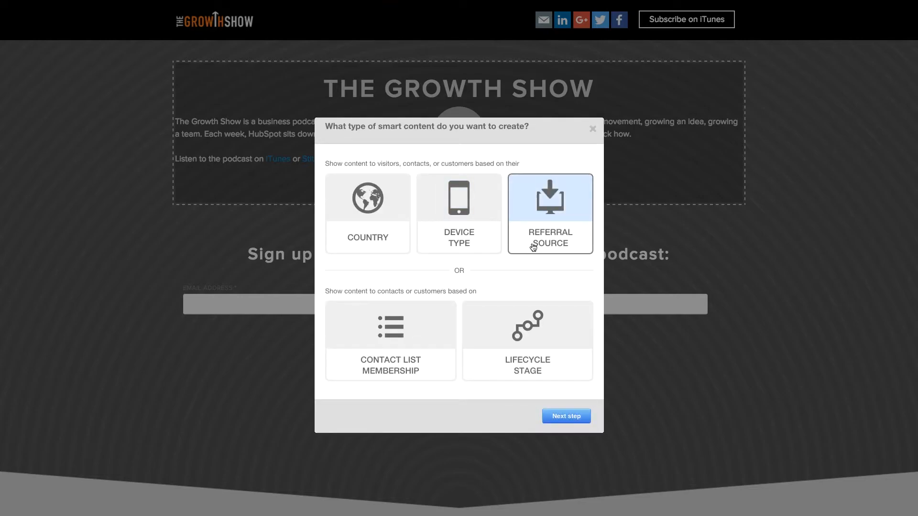
{"action": "left_click", "coordinate": [565, 416]}
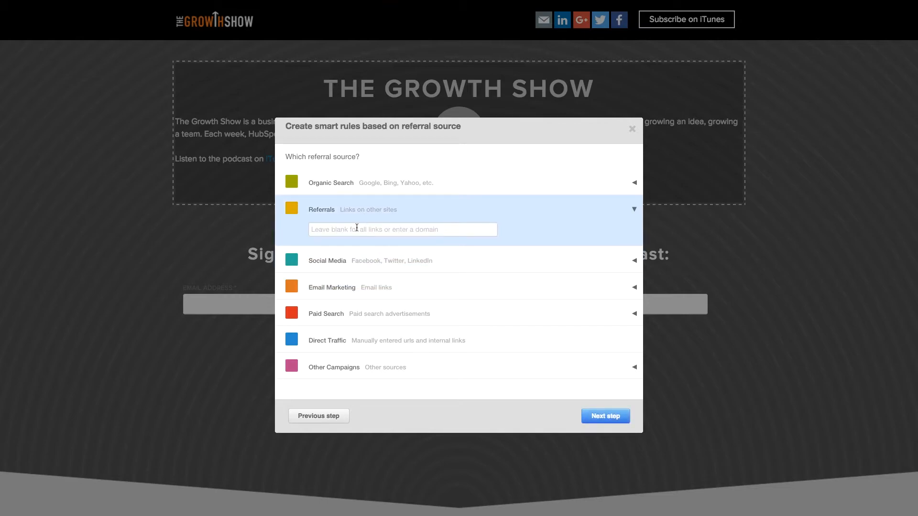
{"action": "type", "text": "nytimes."}
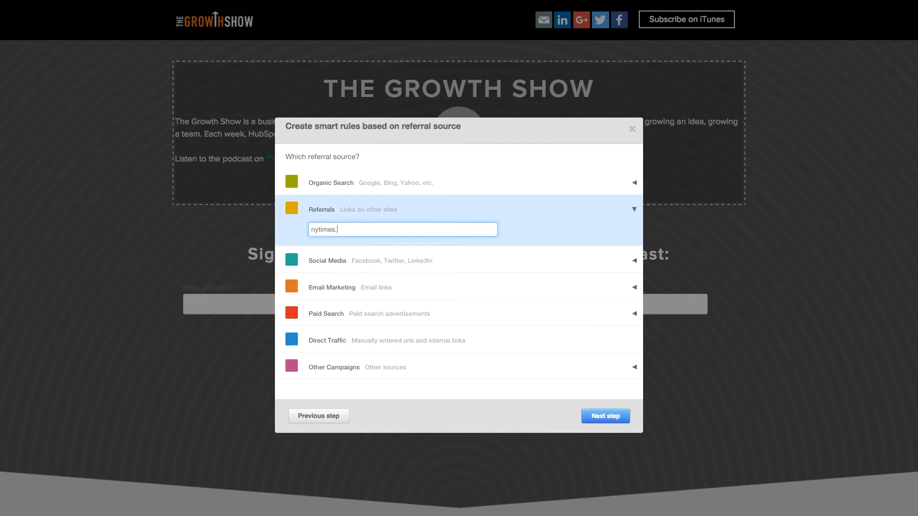
{"action": "type", "text": "com"}
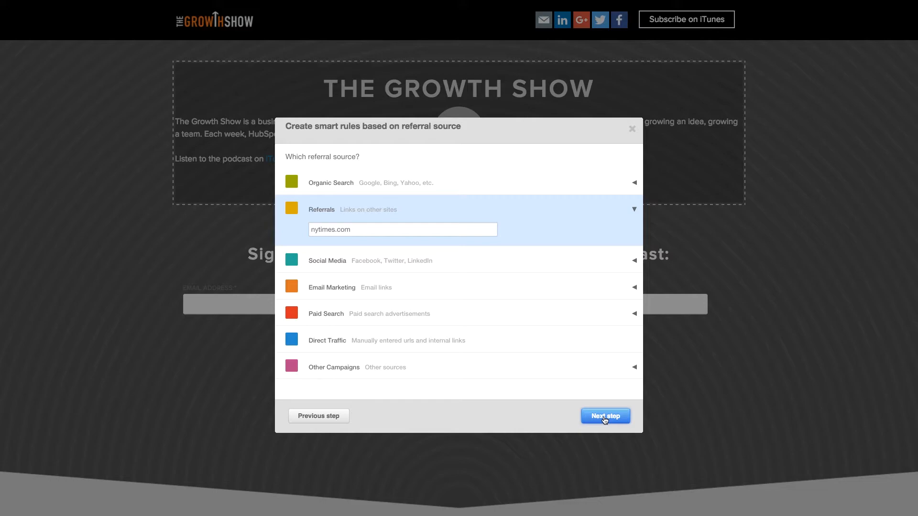
{"action": "left_click", "coordinate": [605, 416]}
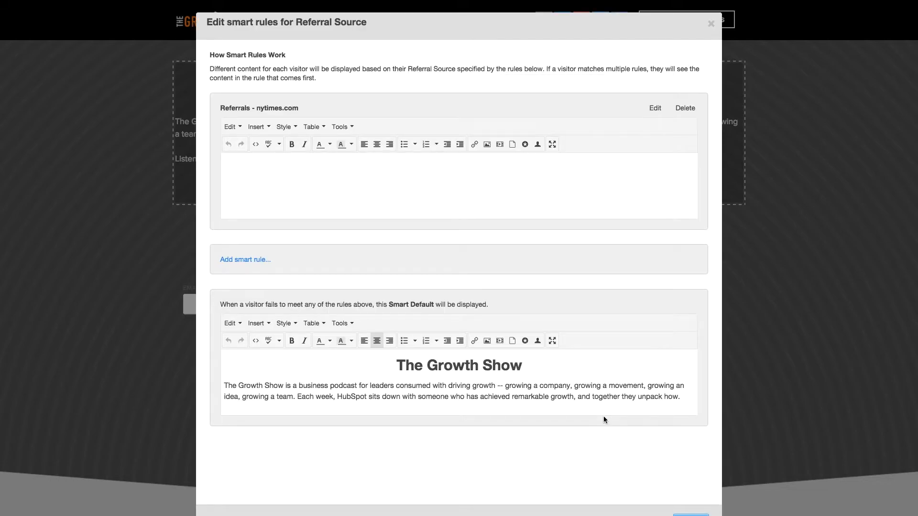
Set the nytimes.com rule's title text to "Welcome, New York Times" and save the rules.
{"action": "type", "text": "Welcome, New"}
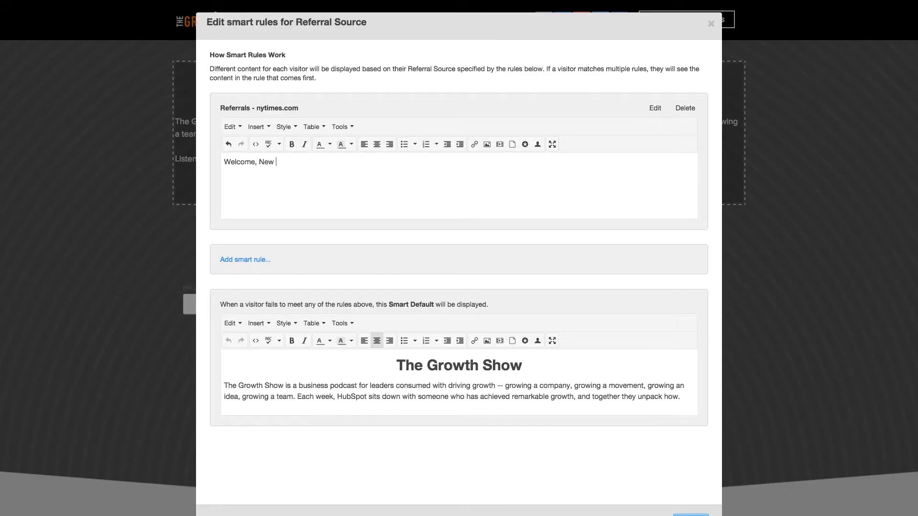
{"action": "type", "text": "York Times"}
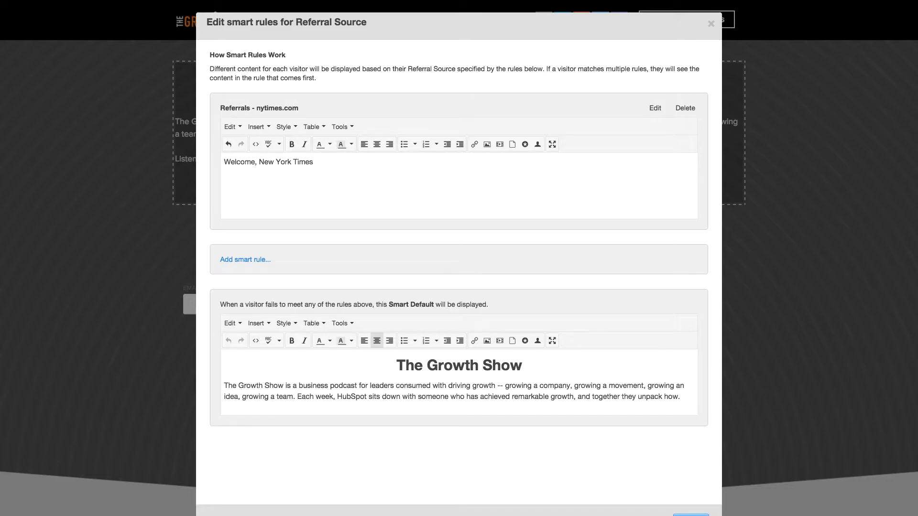
{"action": "left_click", "coordinate": [710, 23]}
{"action": "type", "text": "unit"}
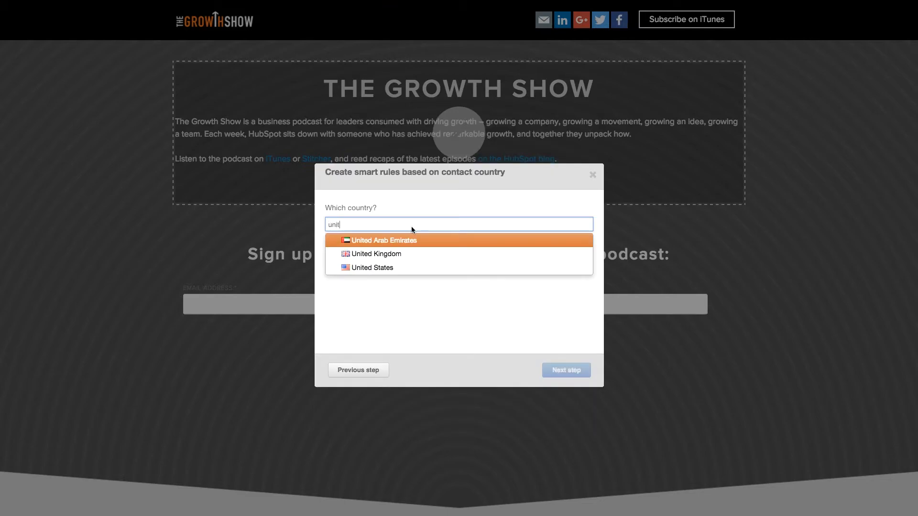
Target the country rule at United Kingdom, Brazil and a country matching 'ec'.
{"action": "left_click", "coordinate": [375, 253]}
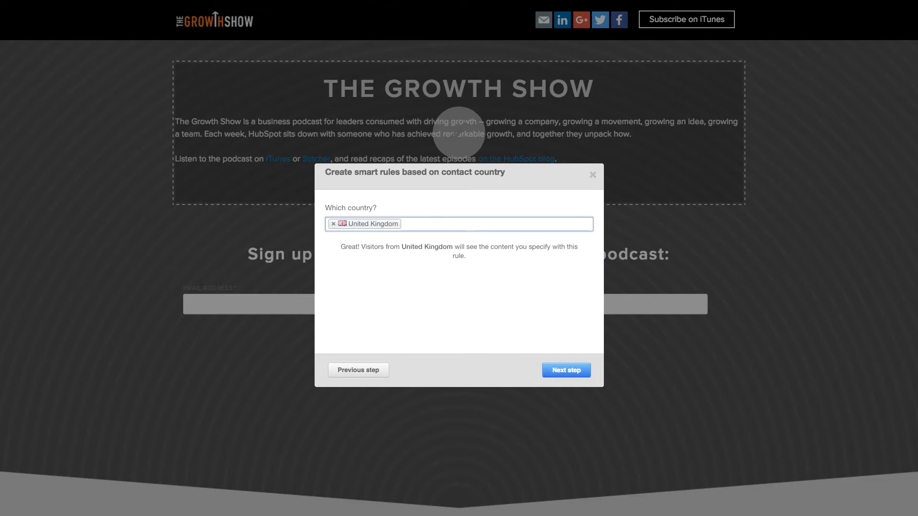
{"action": "type", "text": "Brazil"}
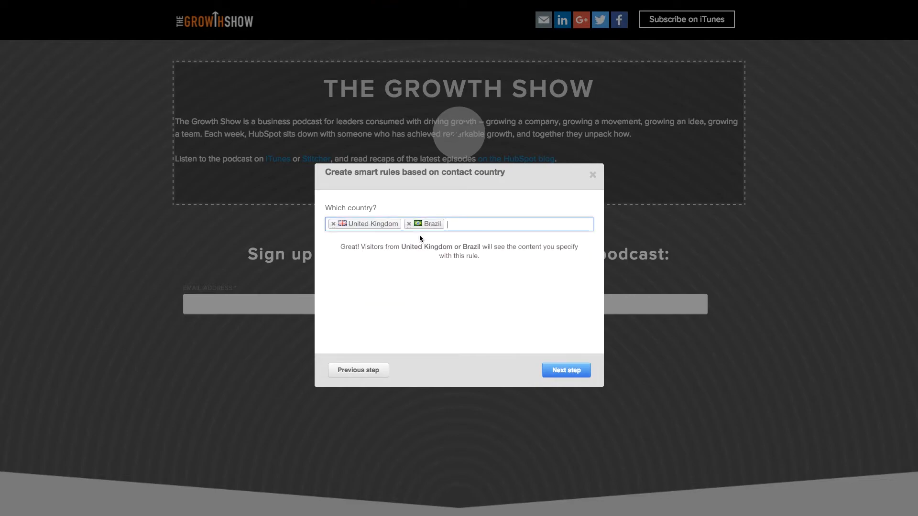
{"action": "type", "text": "ec"}
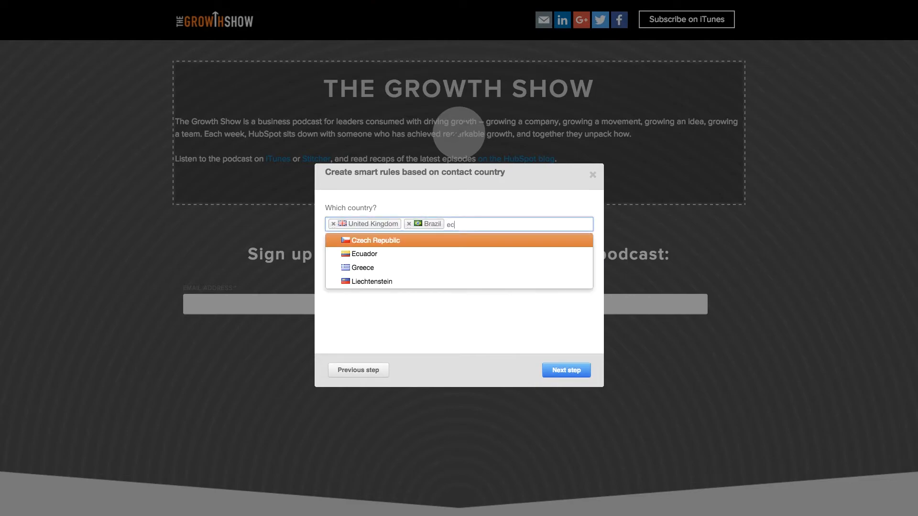
{"action": "left_click", "coordinate": [363, 253]}
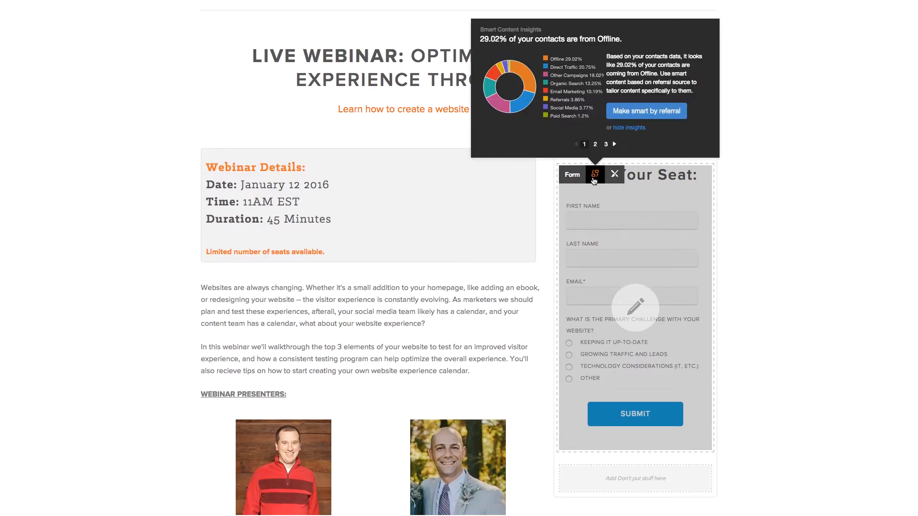
Begin a Device type smart rule for Mobile on the webinar signup form.
{"action": "left_click", "coordinate": [645, 111]}
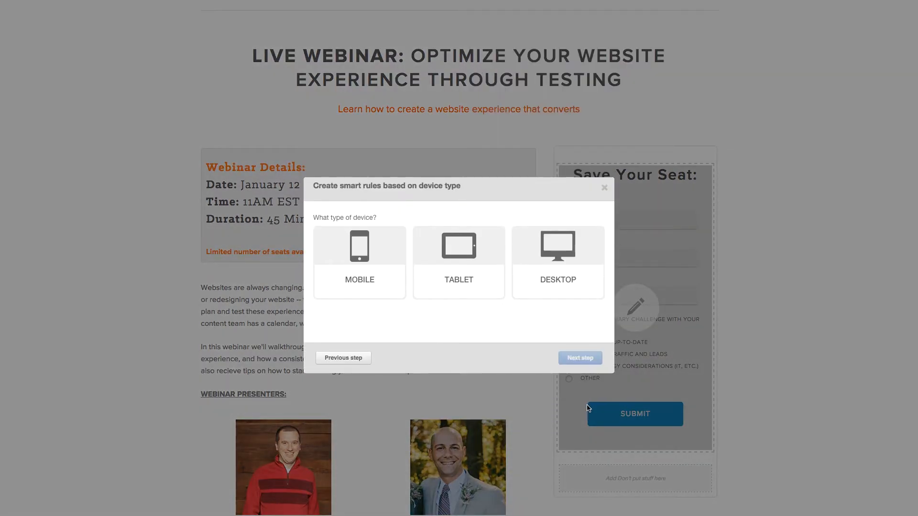
{"action": "left_click", "coordinate": [359, 262]}
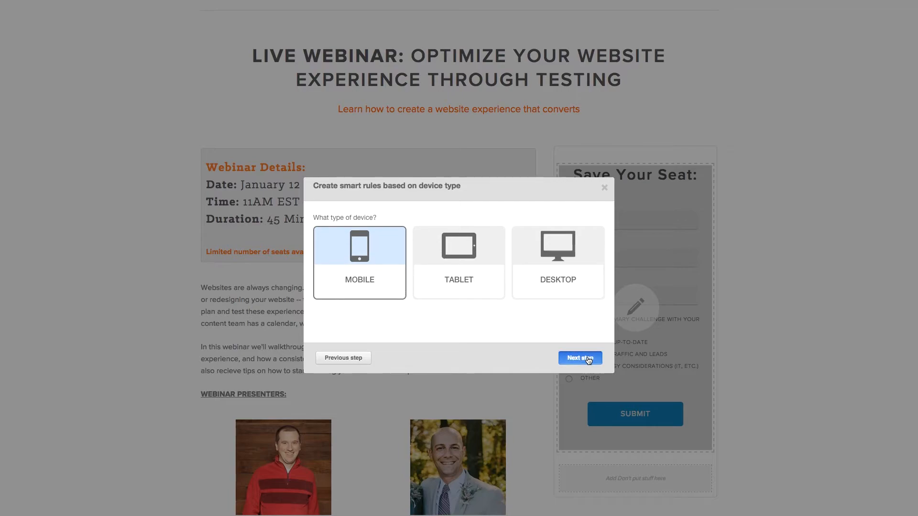
{"action": "left_click", "coordinate": [579, 358]}
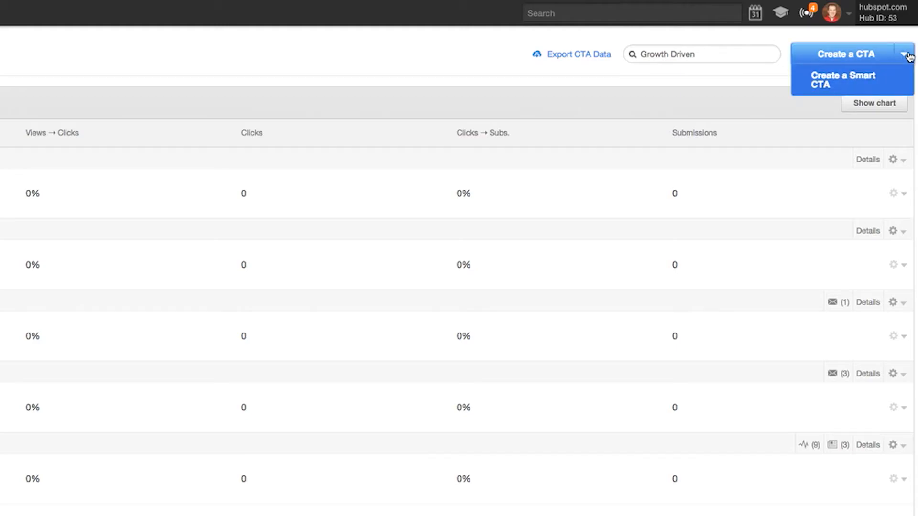
Create a smart CTA with a Lifecycle Stage rule showing a chosen CTA to Marketing Qualified Leads.
{"action": "left_click", "coordinate": [841, 80]}
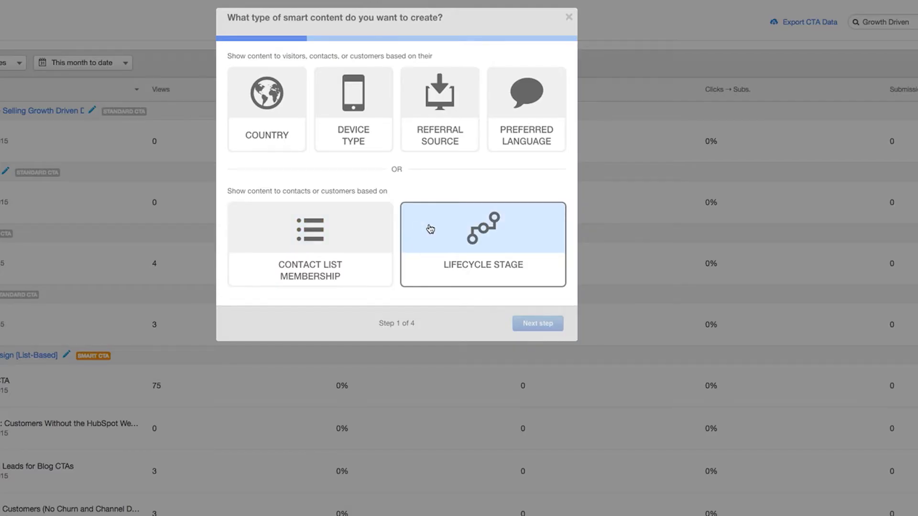
{"action": "left_click", "coordinate": [536, 323]}
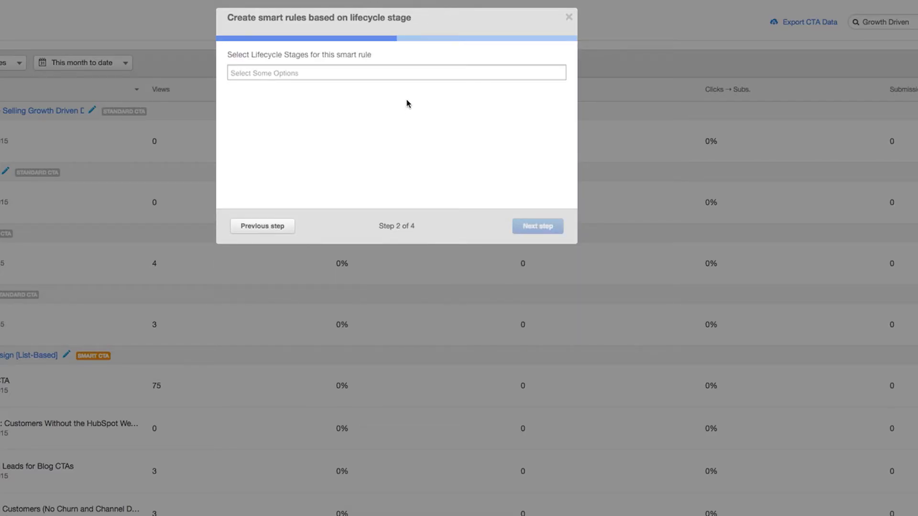
{"action": "left_click", "coordinate": [396, 72]}
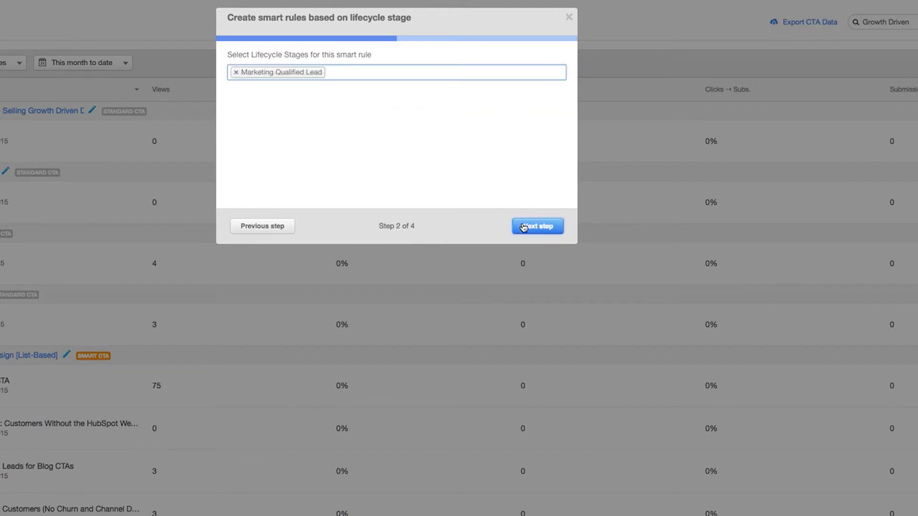
{"action": "left_click", "coordinate": [537, 226]}
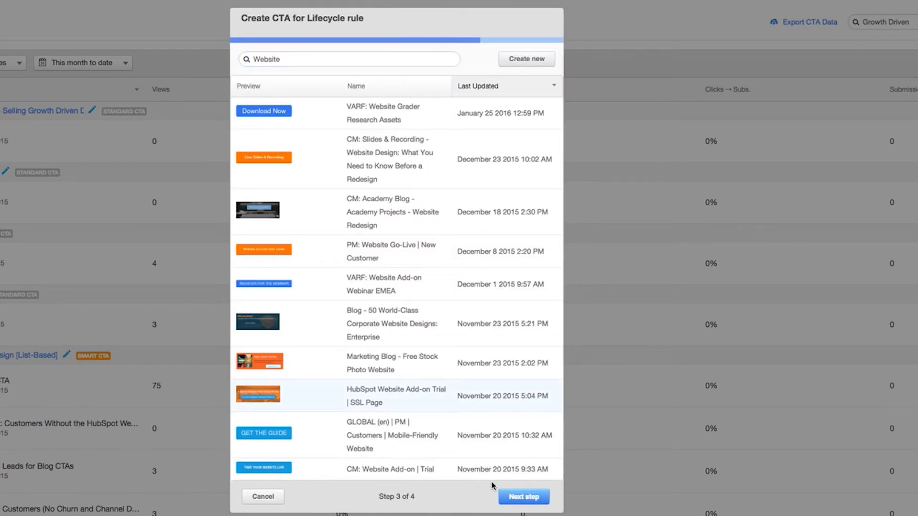
{"action": "left_click", "coordinate": [521, 496]}
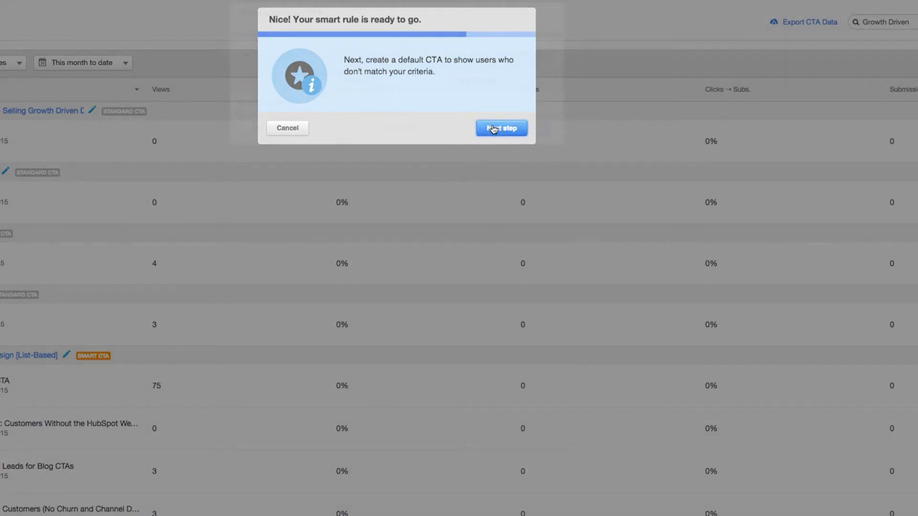
{"action": "left_click", "coordinate": [500, 127]}
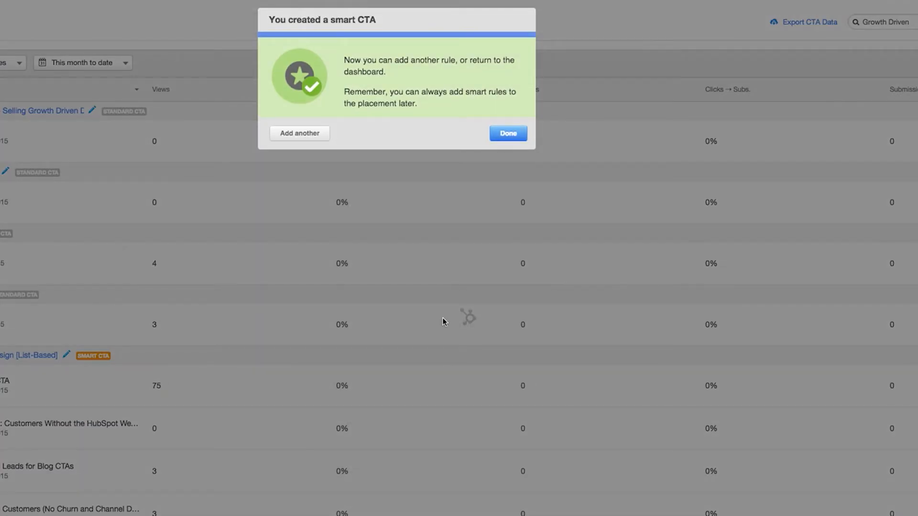
{"action": "left_click", "coordinate": [506, 134]}
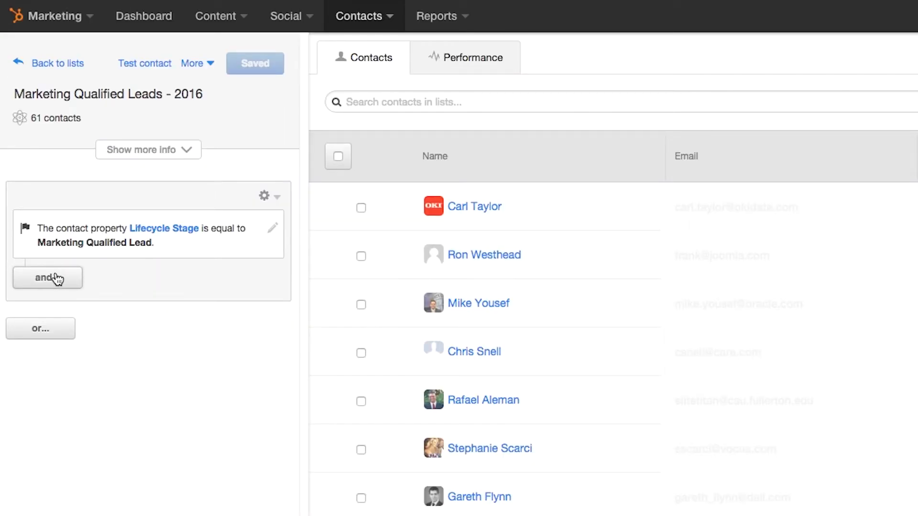
Add a Page view criterion for hubspot.com/pricing with a rolling-date day count to the list.
{"action": "left_click", "coordinate": [48, 277]}
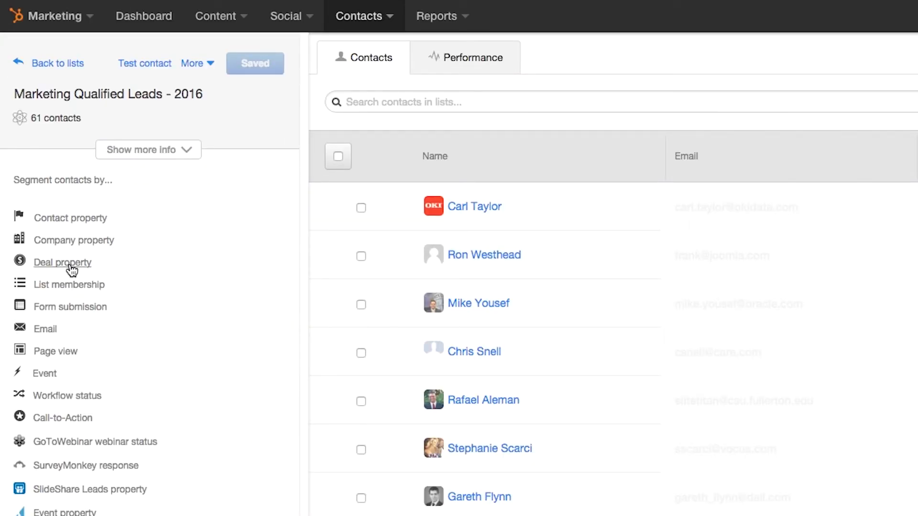
{"action": "left_click", "coordinate": [44, 328]}
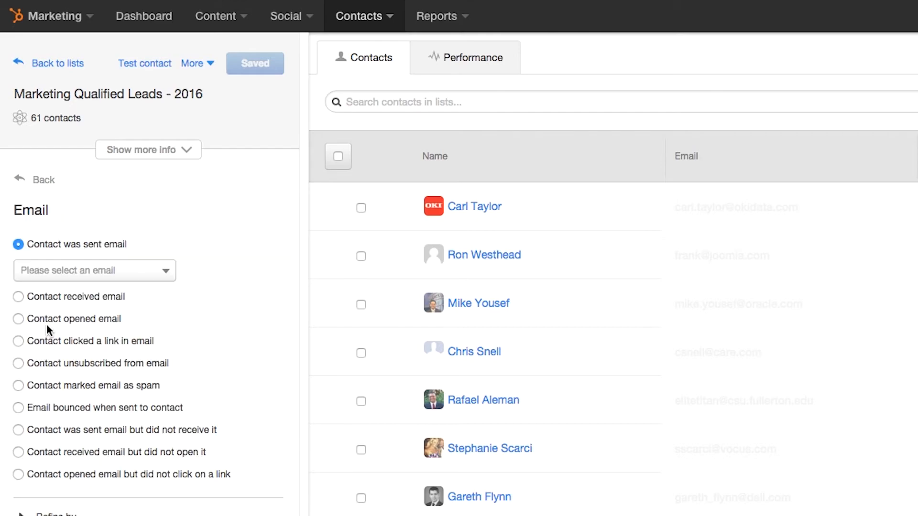
{"action": "left_click", "coordinate": [19, 266]}
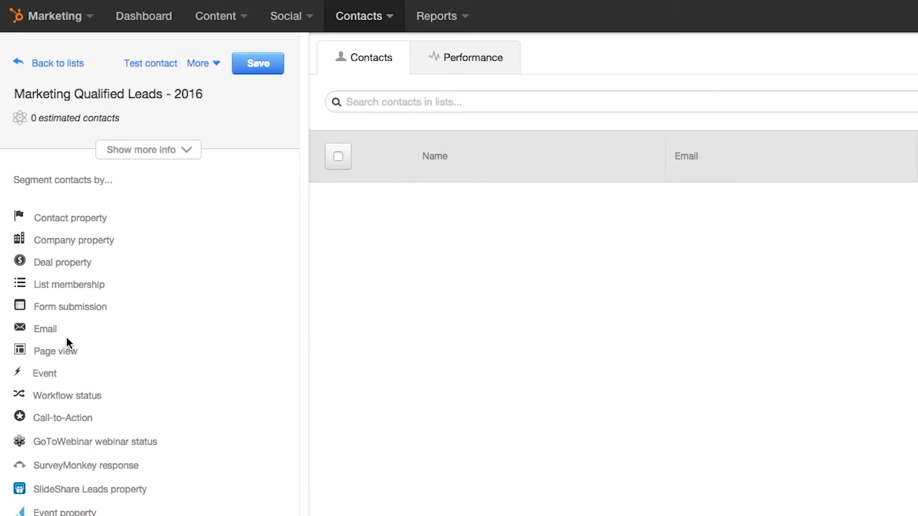
{"action": "left_click", "coordinate": [56, 351]}
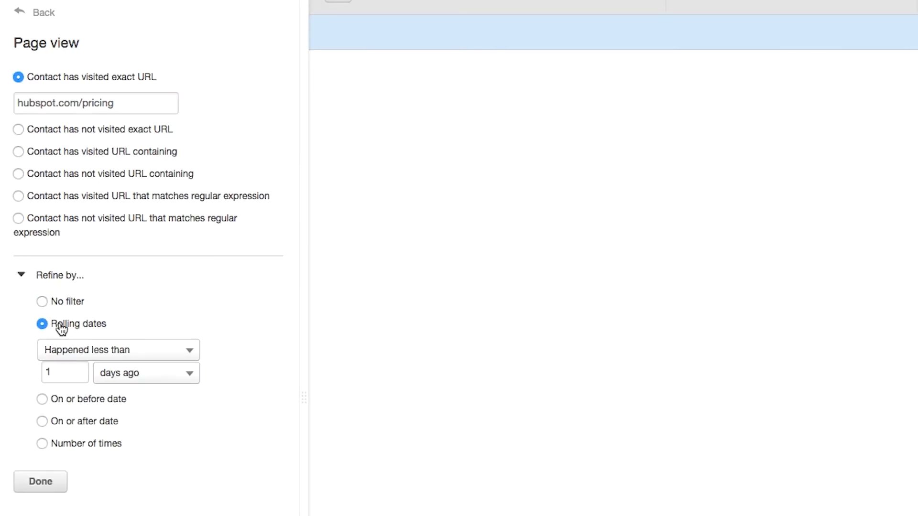
{"action": "left_click", "coordinate": [61, 373]}
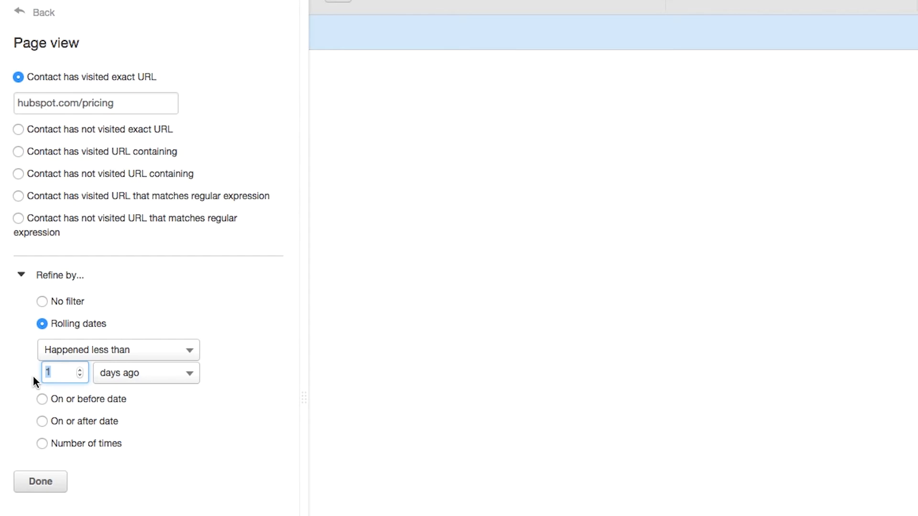
{"action": "left_click", "coordinate": [40, 481]}
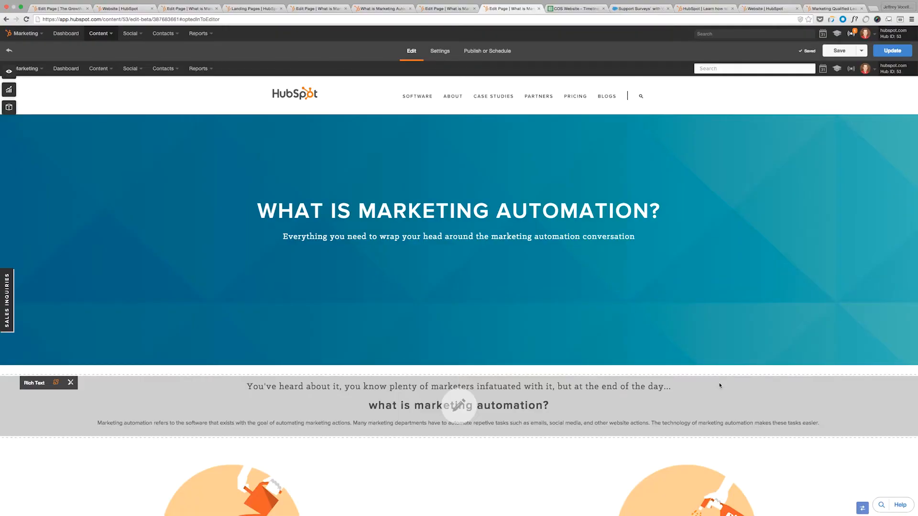
Request the live update of the "What is Marketing Automation?" page.
{"action": "scroll", "scroll_direction": "down", "scroll_amount": 3}
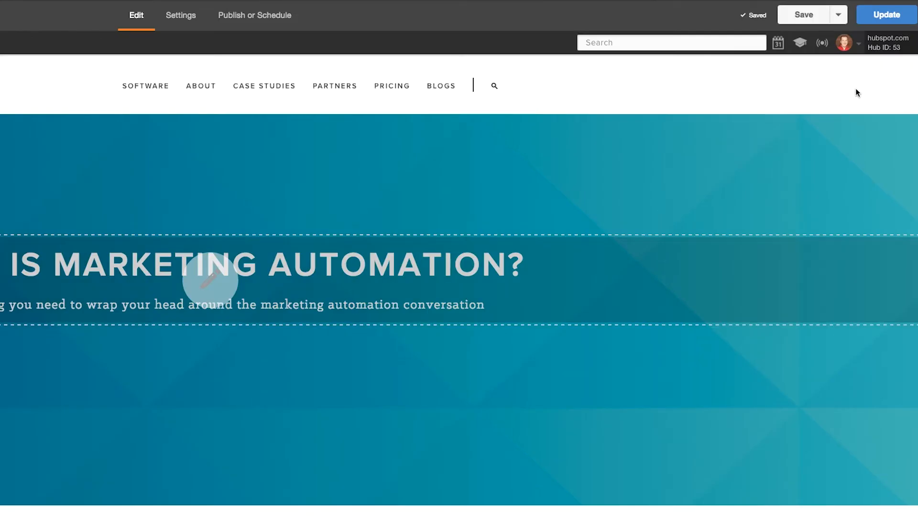
{"action": "left_click", "coordinate": [885, 15]}
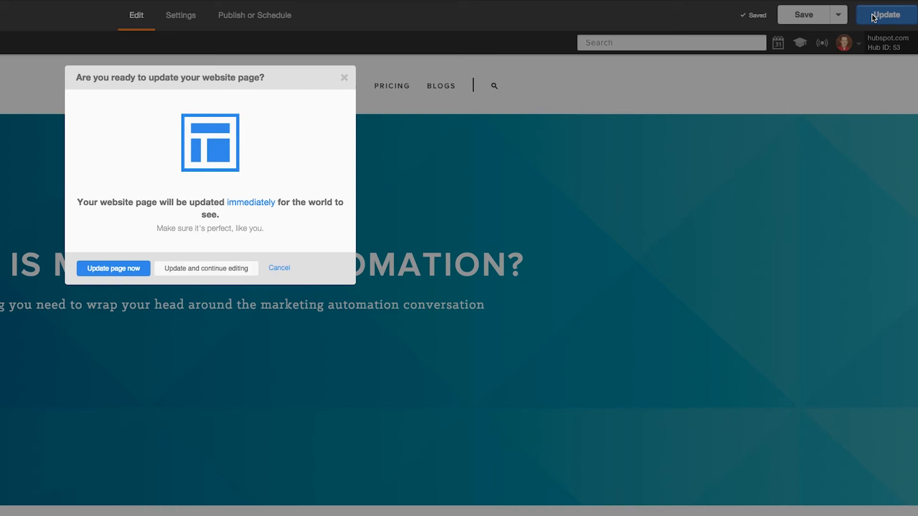